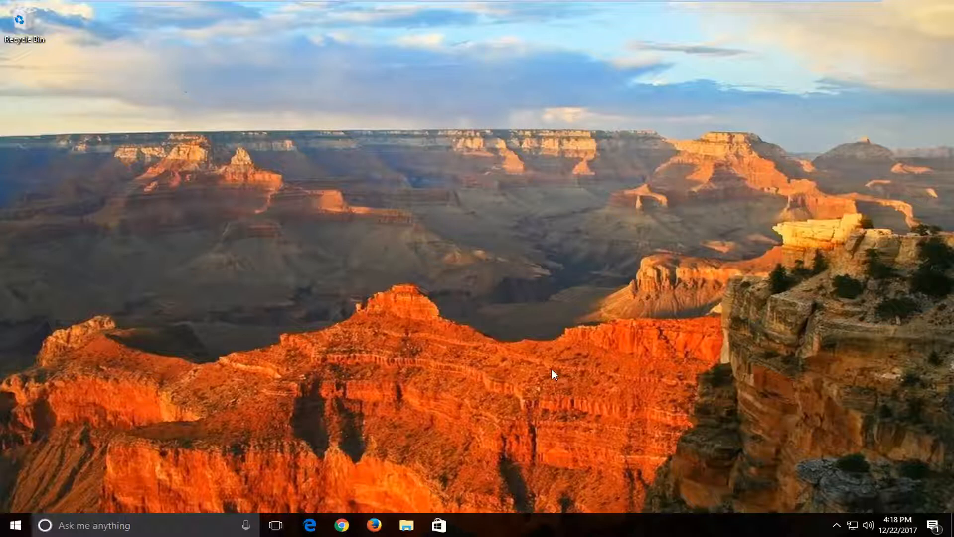
mouse_move(543, 373)
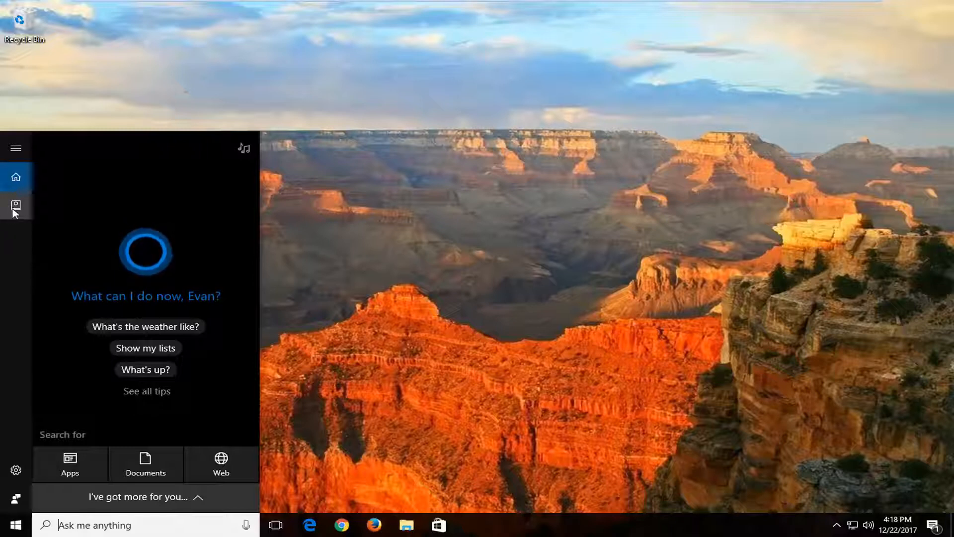
Go to Reminders in Cortana's Notebook and start adding a new reminder
left_click(15, 206)
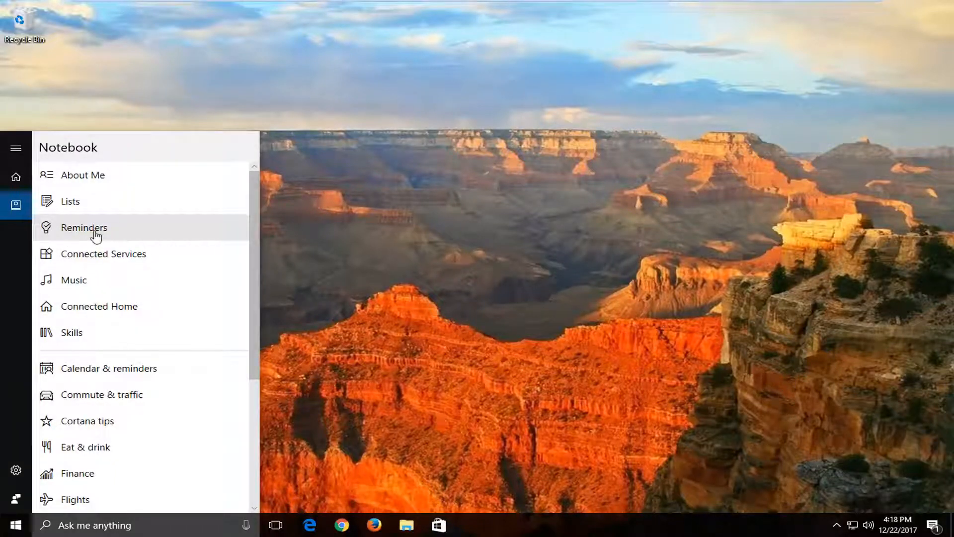
left_click(84, 227)
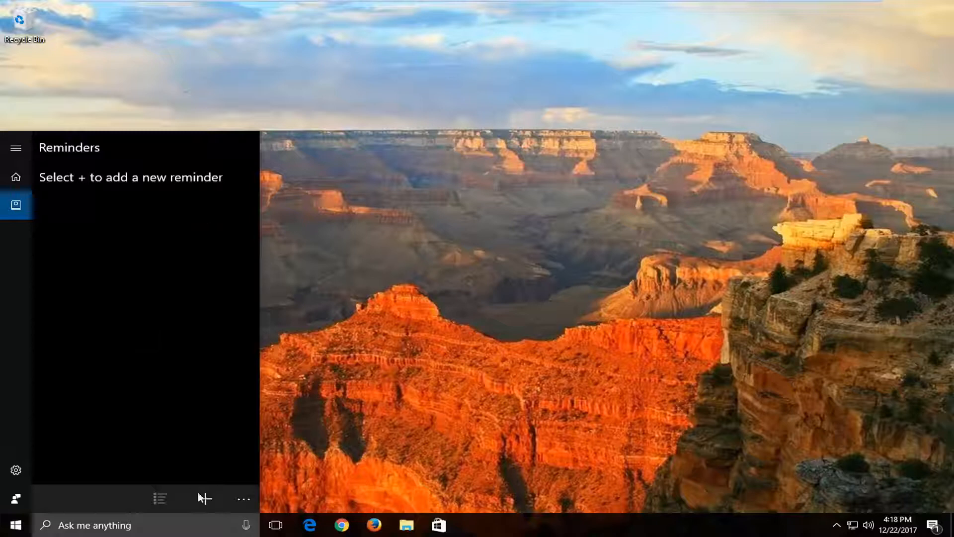
left_click(205, 498)
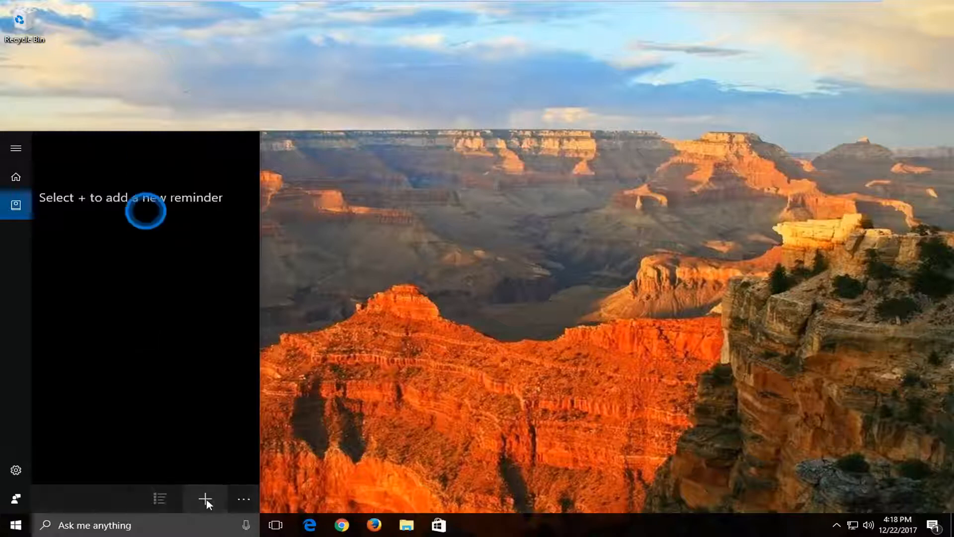
Enter 'Call so and even' as the reminder text
left_click(206, 498)
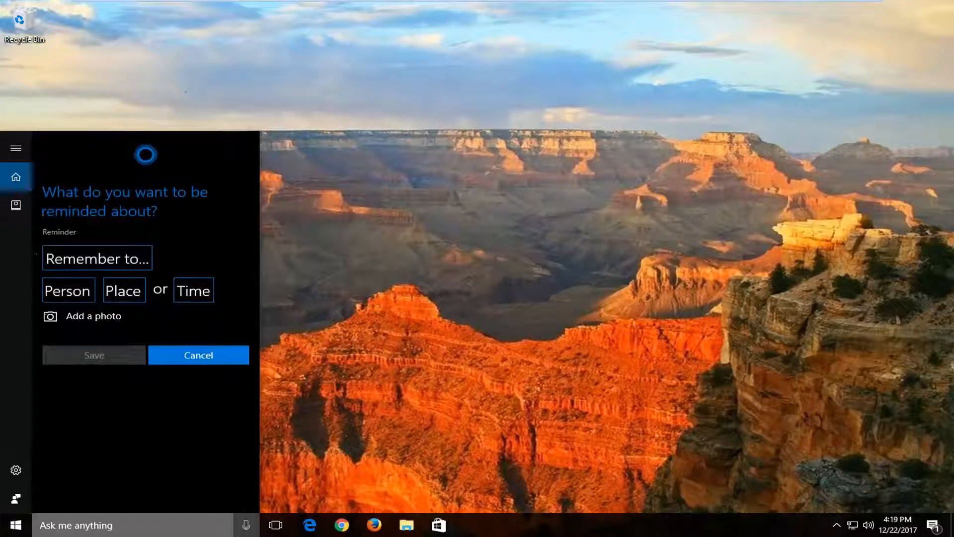
type("Call so and e")
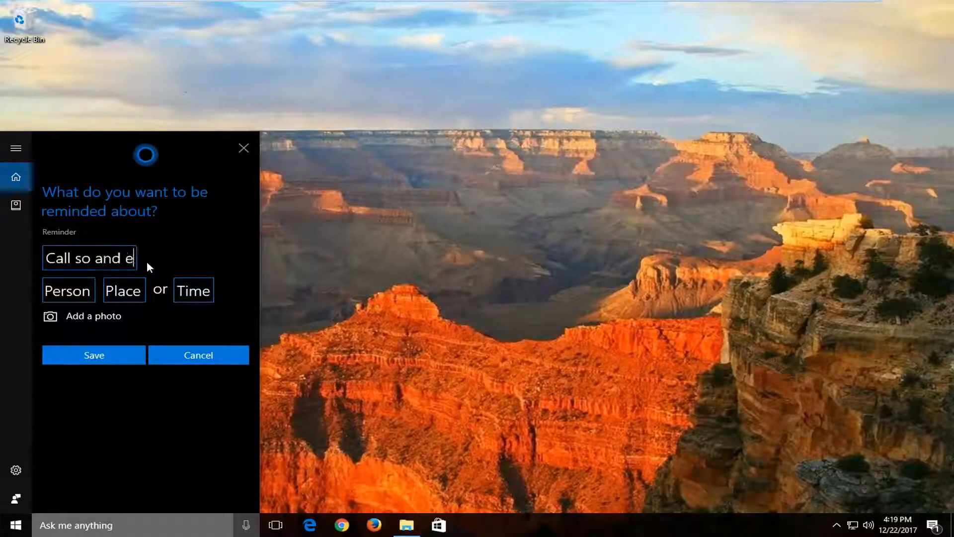
type("ven")
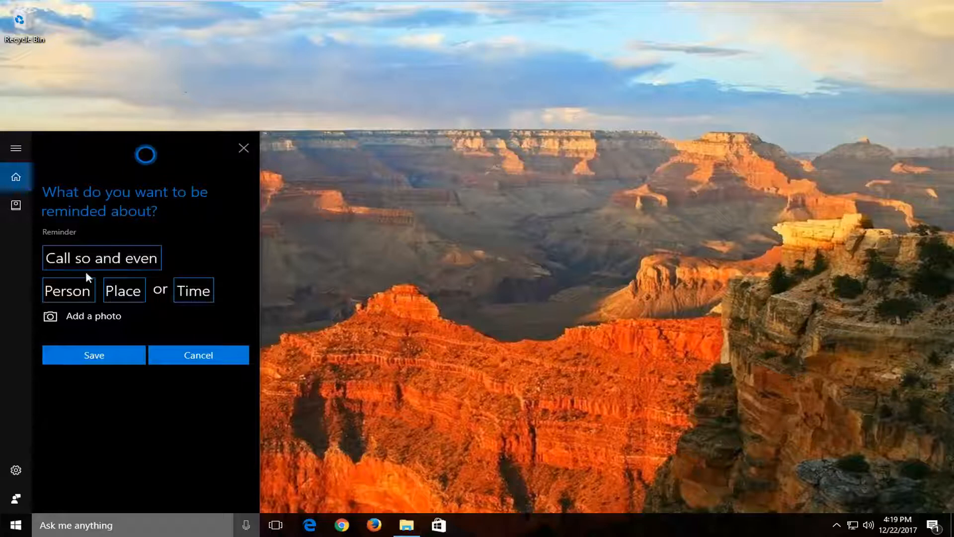
Try attaching a contact, decline data sharing with Maybe Later, and start setting the time
left_click(94, 355)
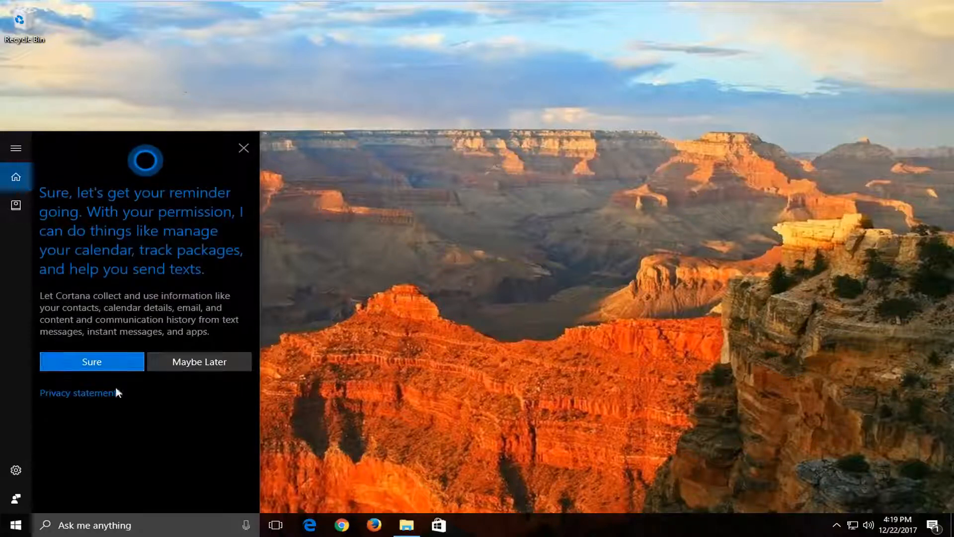
left_click(198, 361)
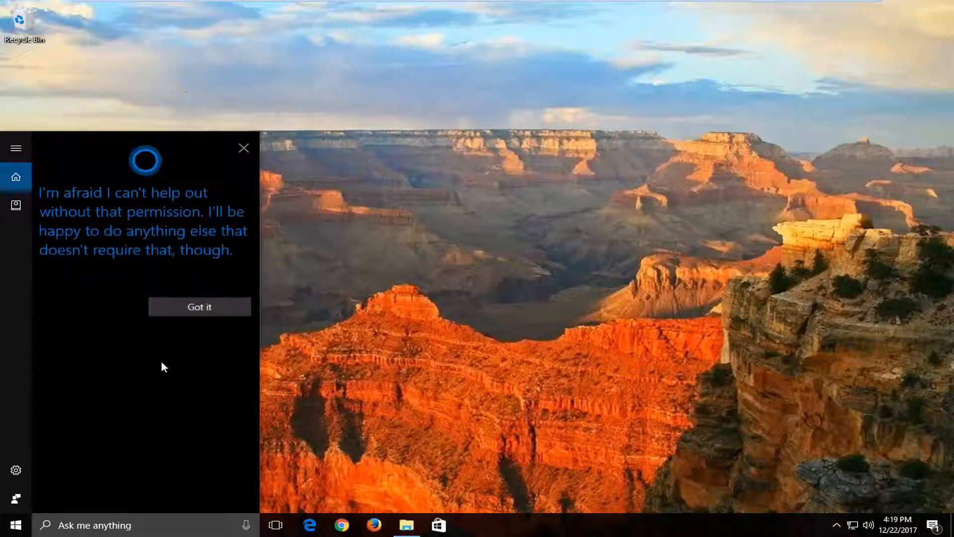
left_click(198, 306)
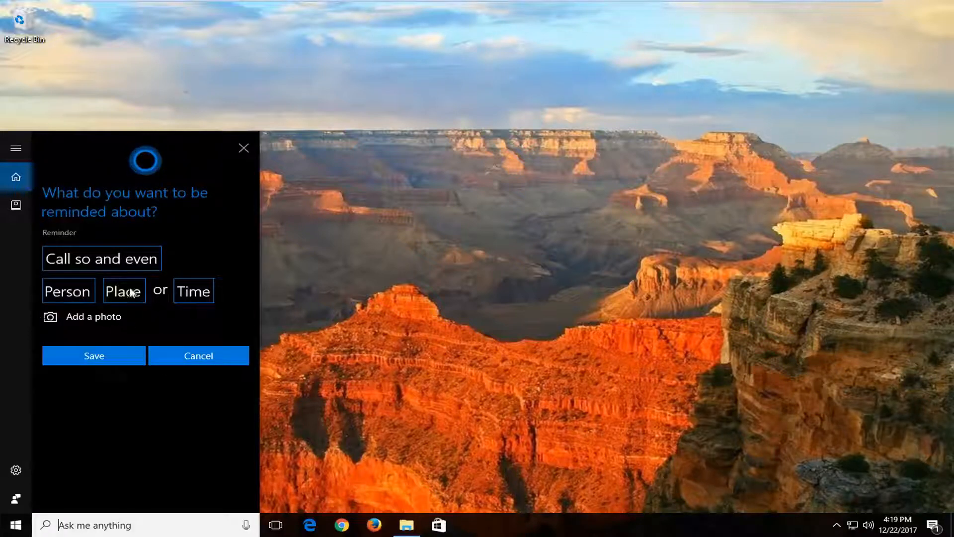
left_click(194, 290)
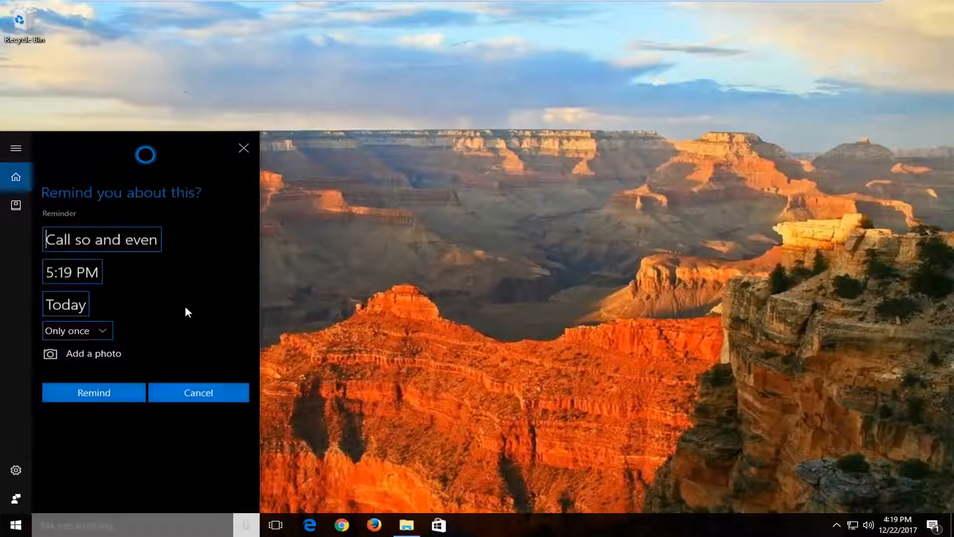
Confirm 5:19 PM today as the time and save the 'Call so and even' reminder
left_click(71, 271)
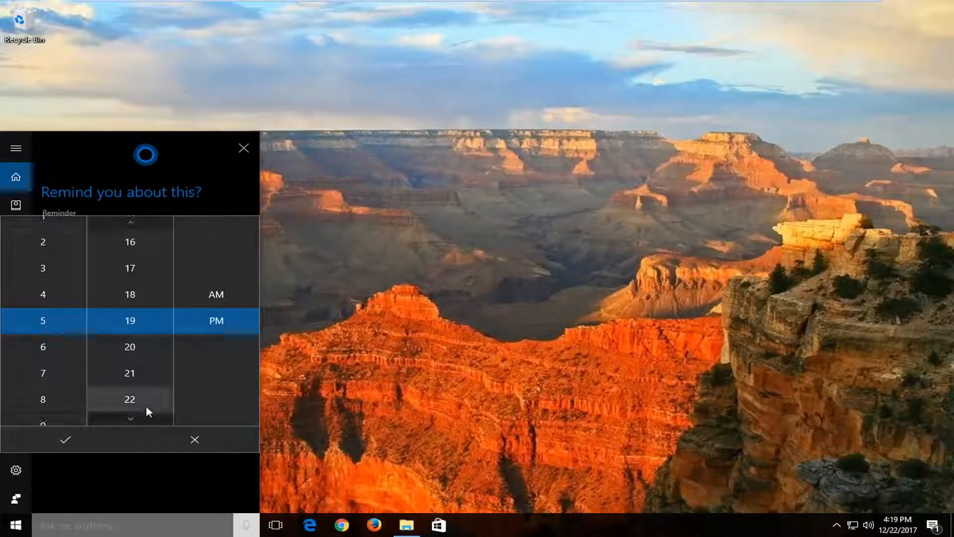
left_click(66, 439)
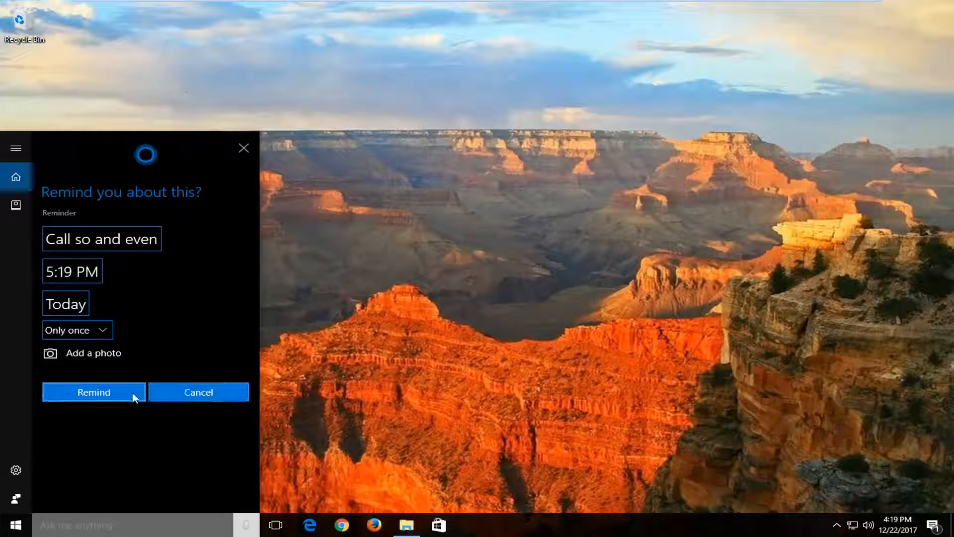
left_click(92, 392)
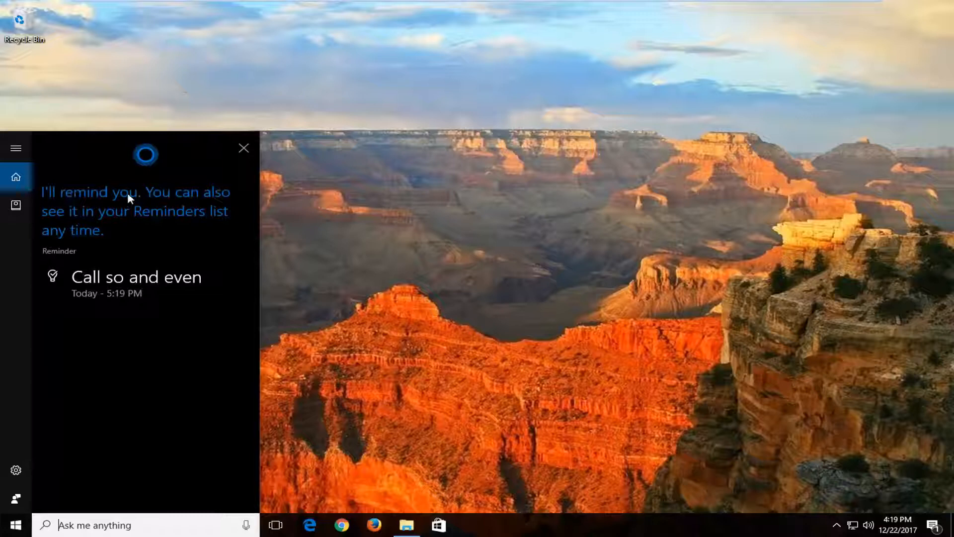
mouse_move(127, 279)
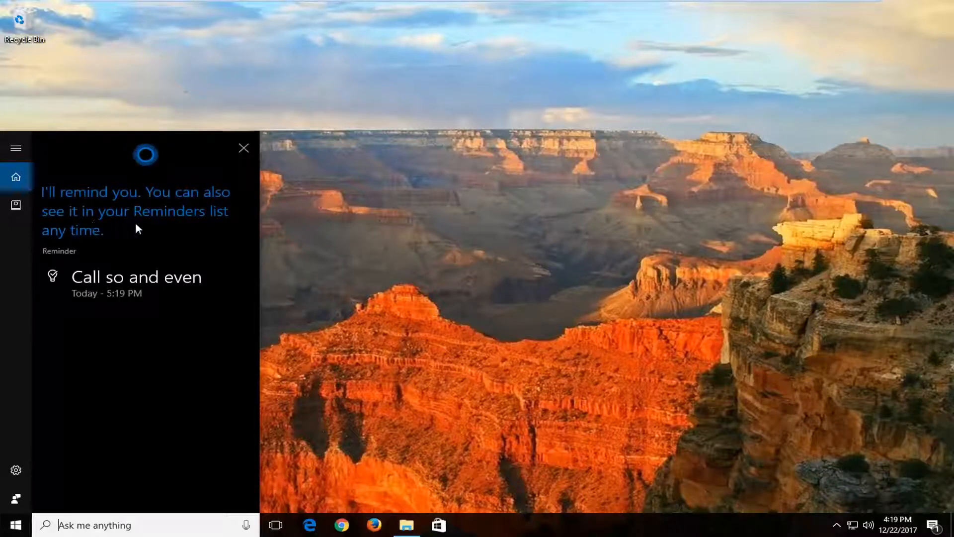
mouse_move(67, 220)
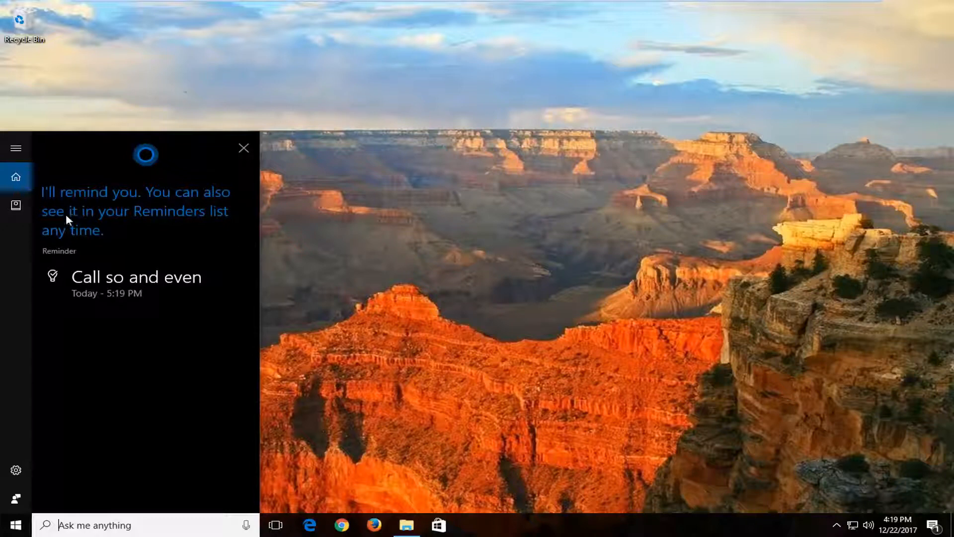
Check the Reminders list for 'Call so and even' under Today at 5:19 PM
left_click(16, 205)
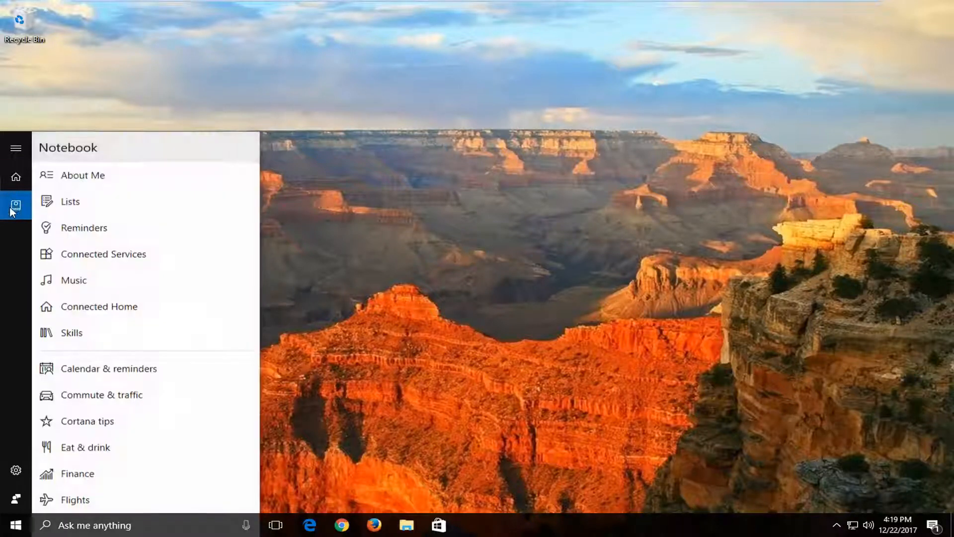
left_click(84, 227)
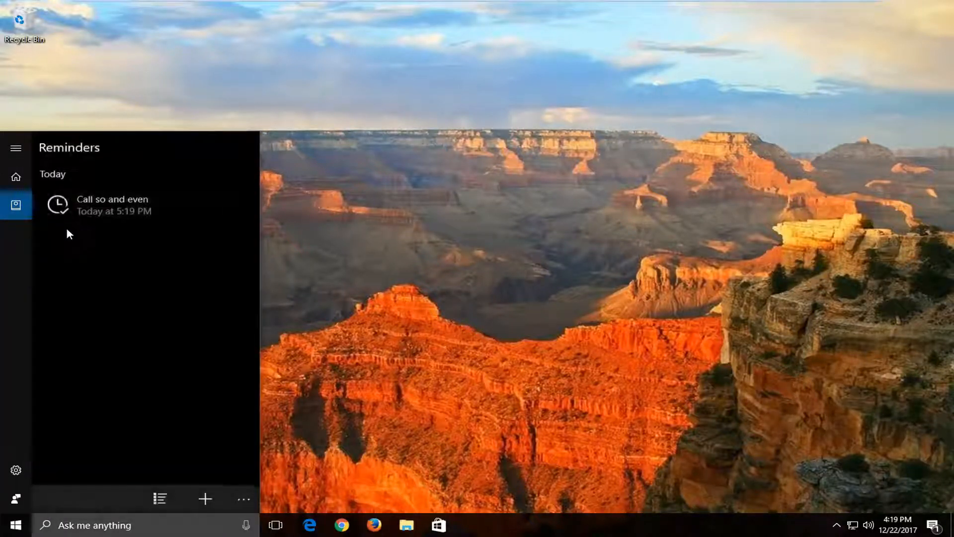